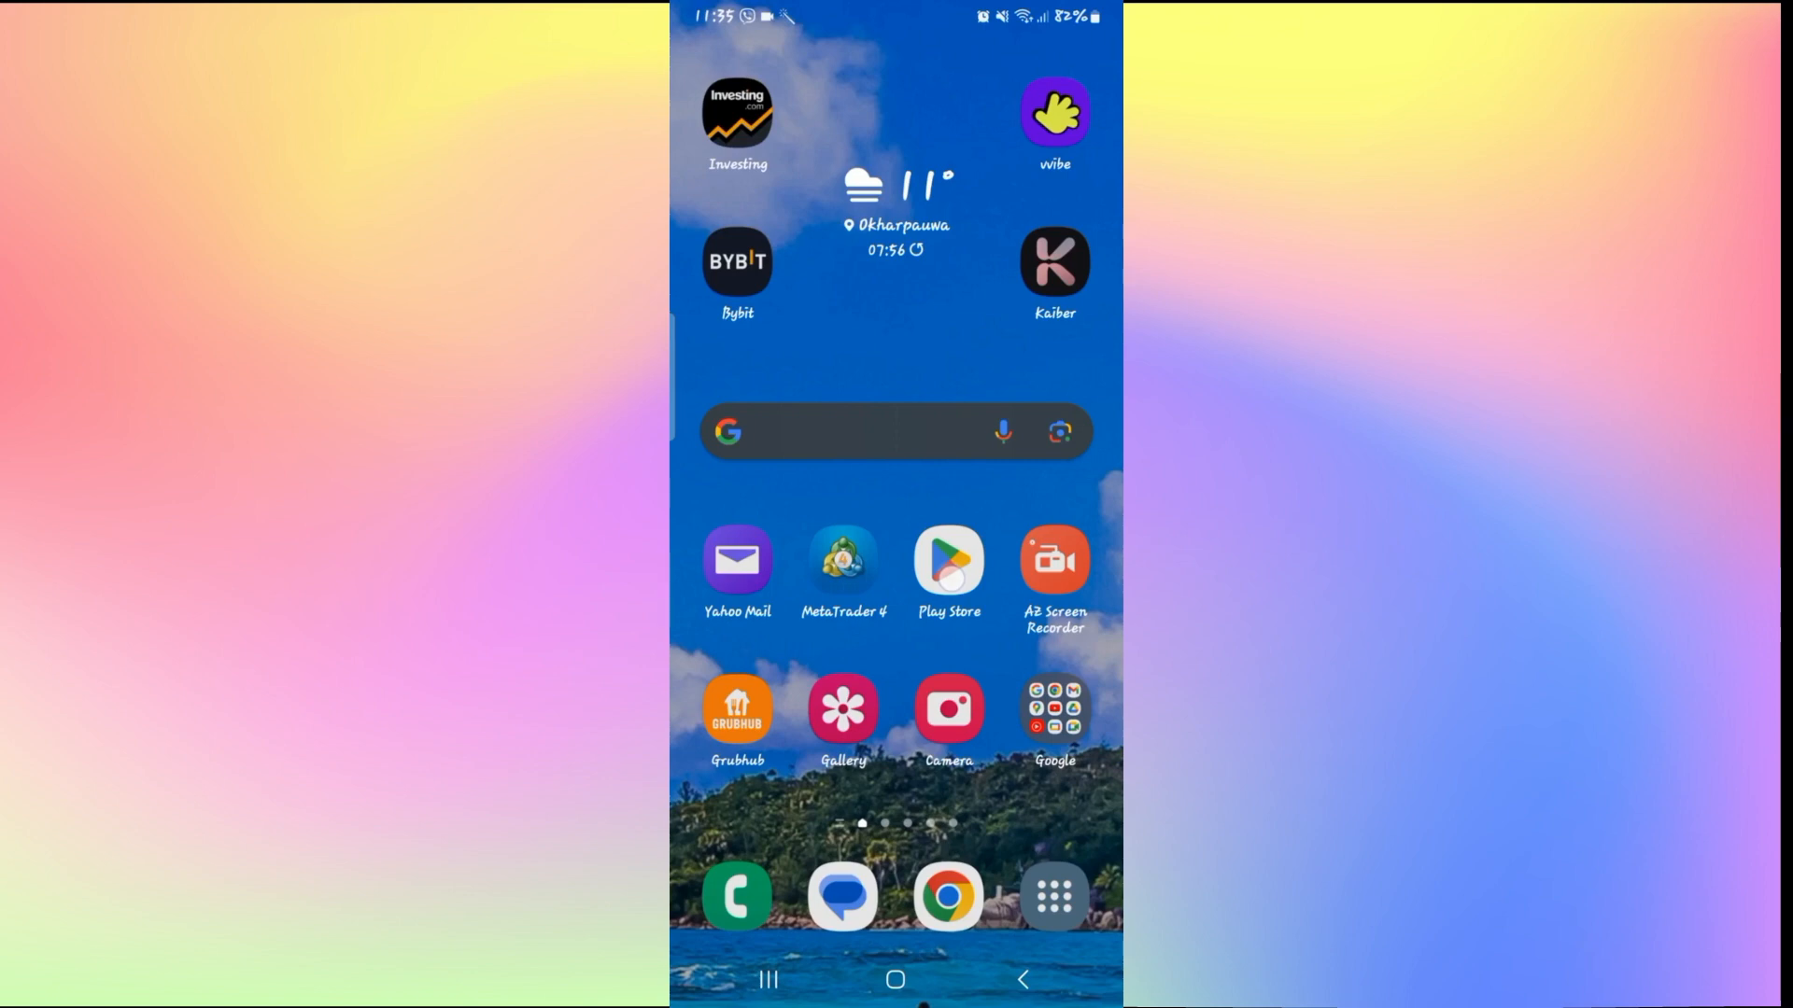
# Confirm Yahoo Mail's Play Store listing offers only Uninstall/Open (no update), then return home.
pyautogui.click(737, 560)
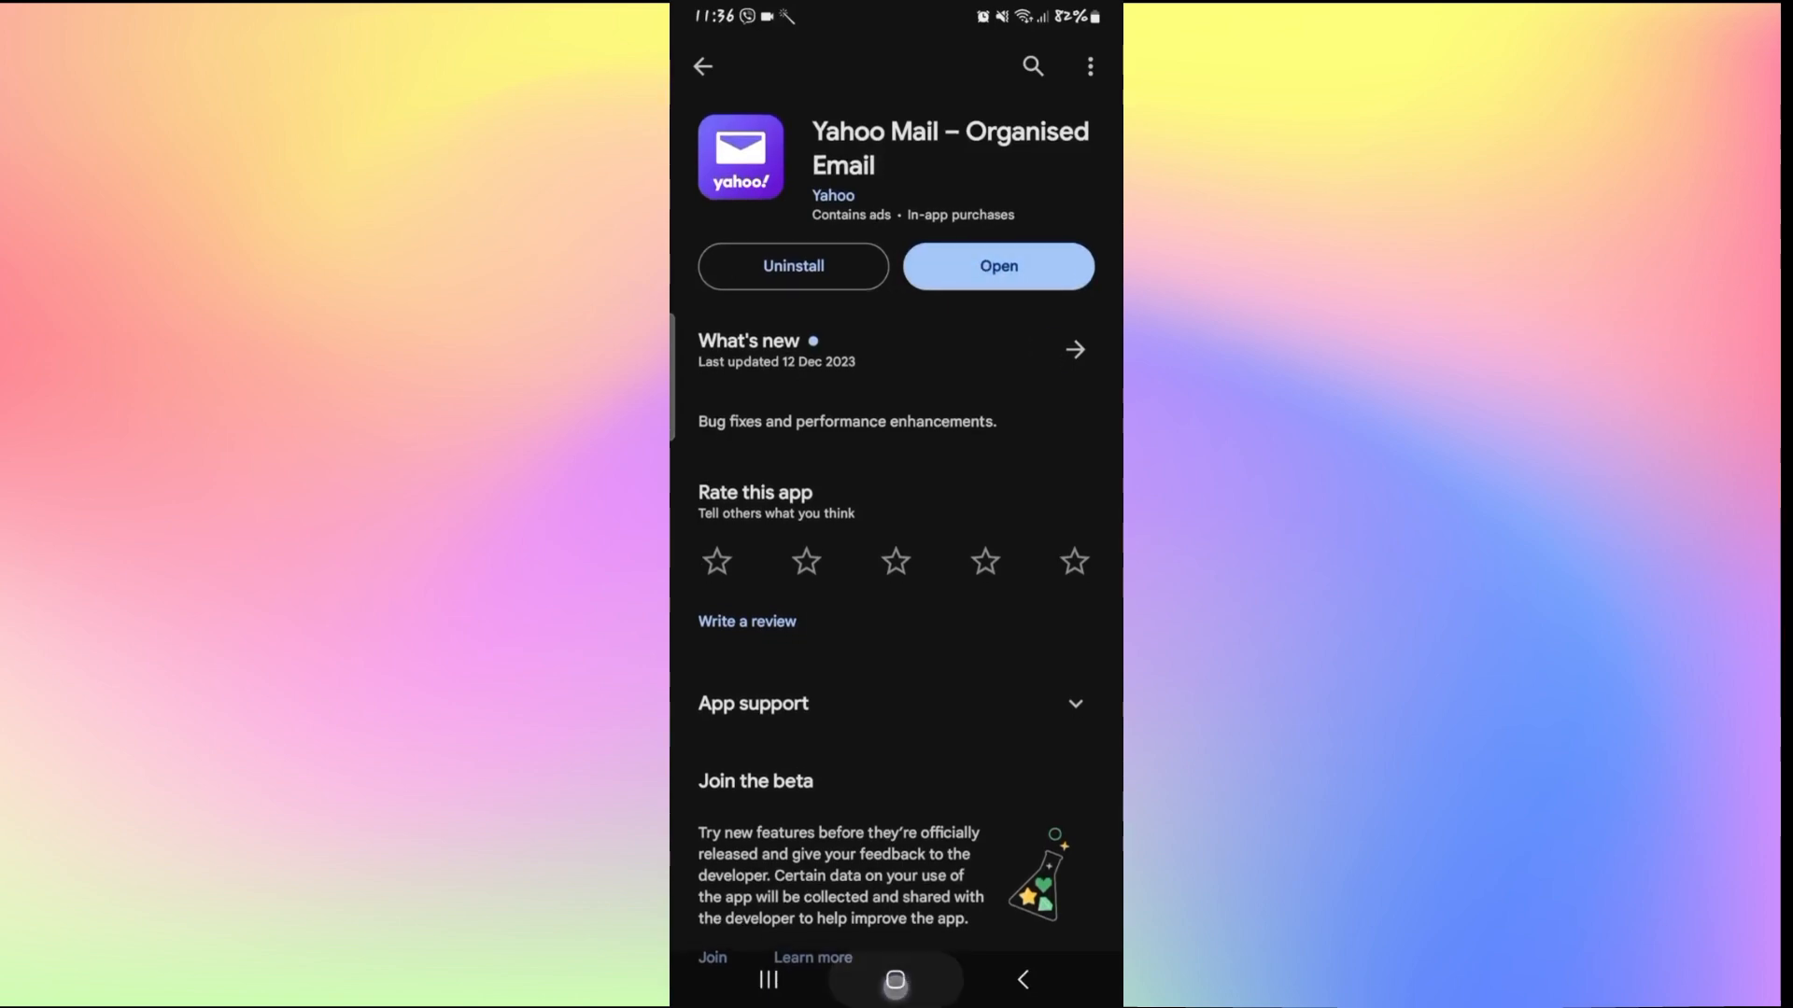
pyautogui.click(894, 981)
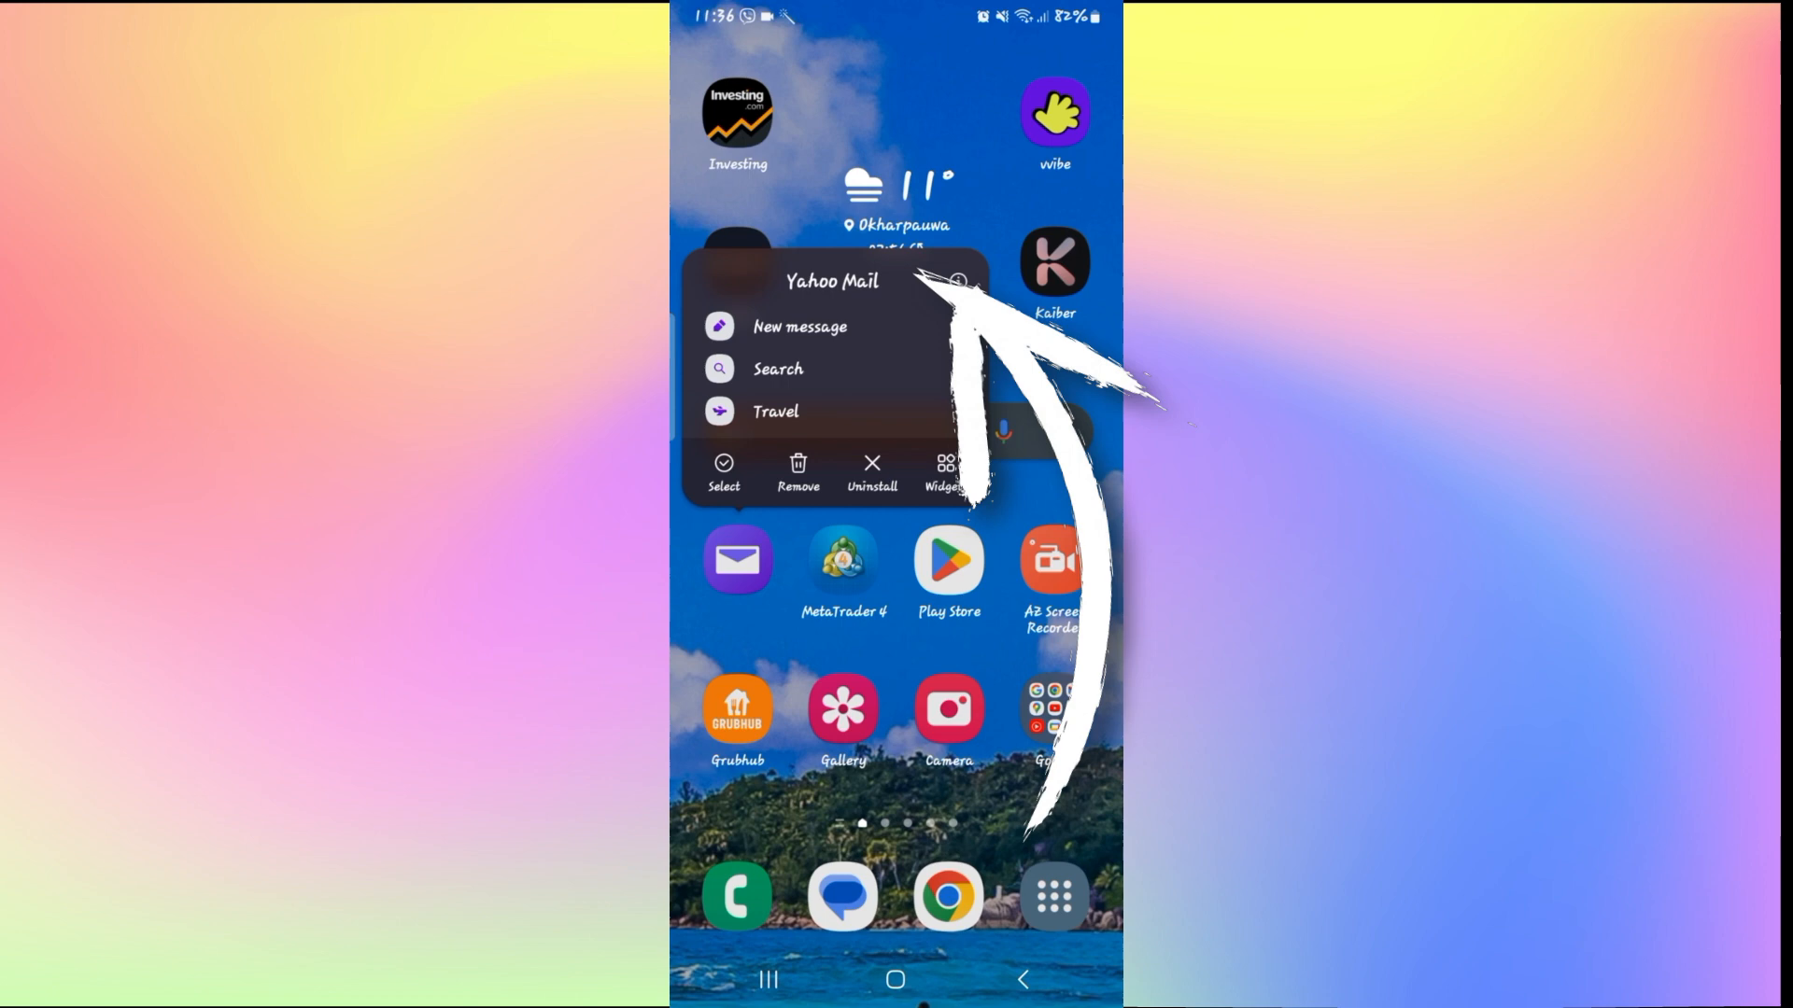
# Reach Yahoo Mail's App info page from its home-screen icon shortcut.
pyautogui.click(958, 282)
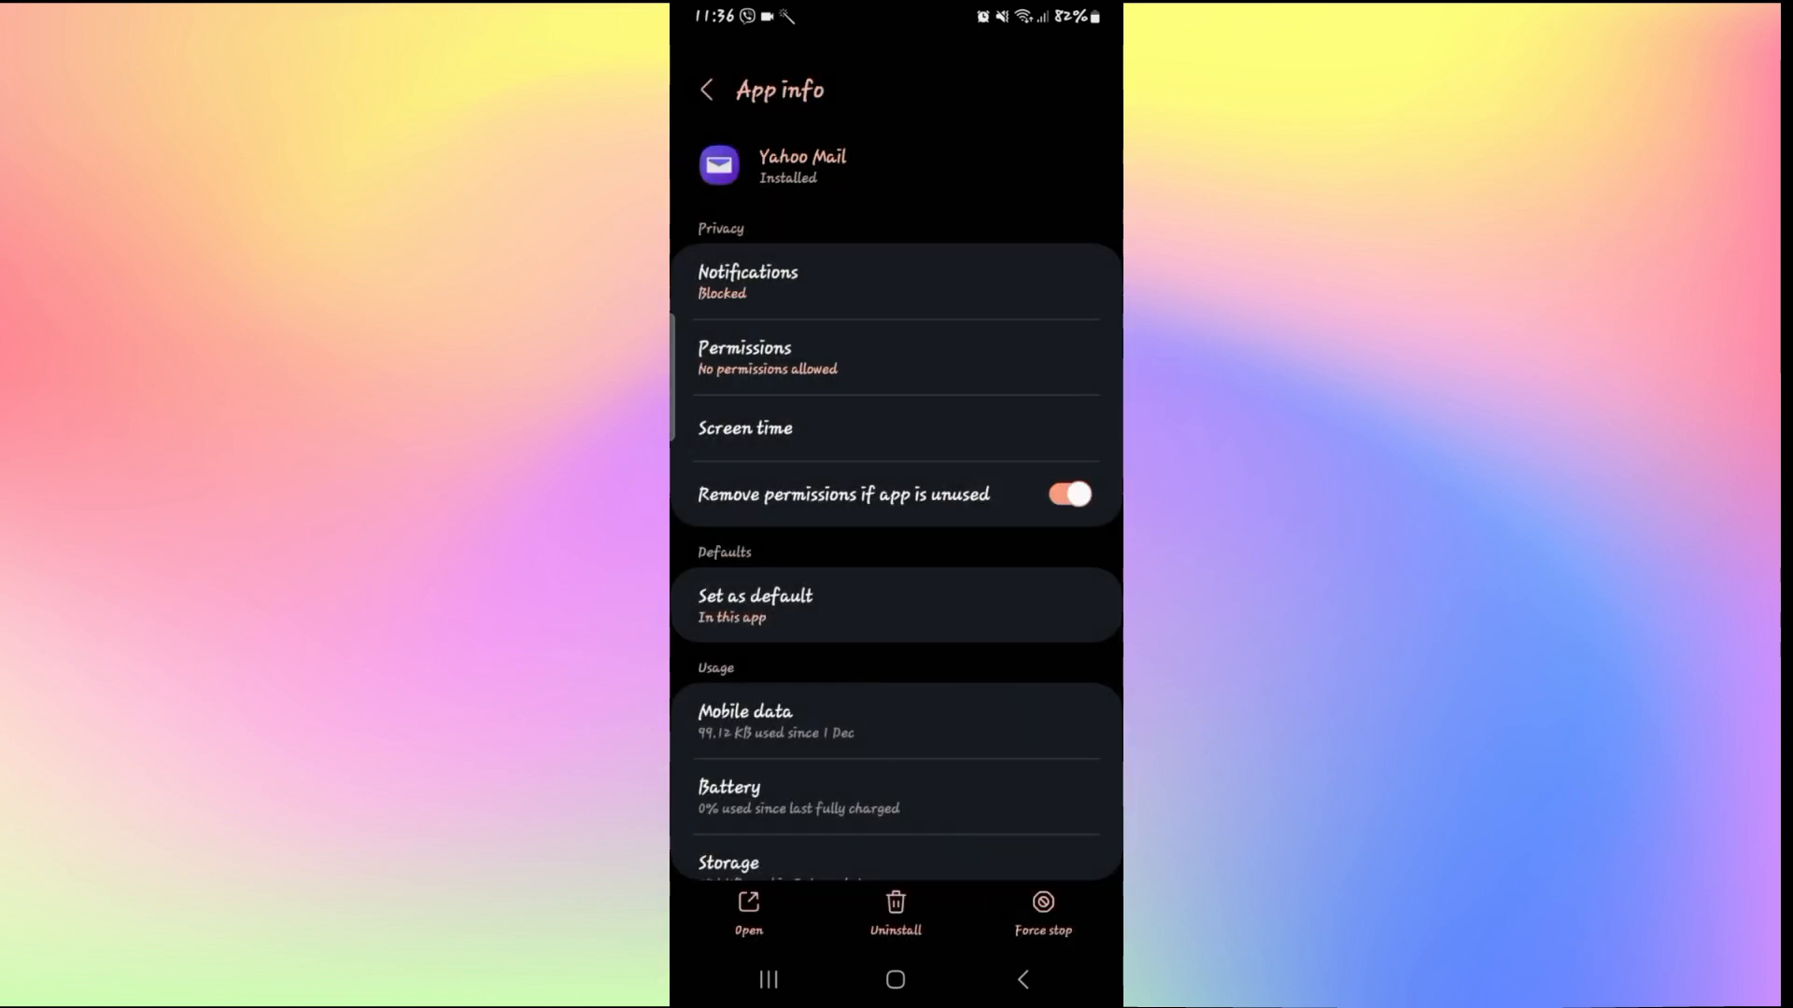
# Clear Yahoo Mail's stored data so Data and Cache read 0 B, then return home.
pyautogui.scroll(-3)
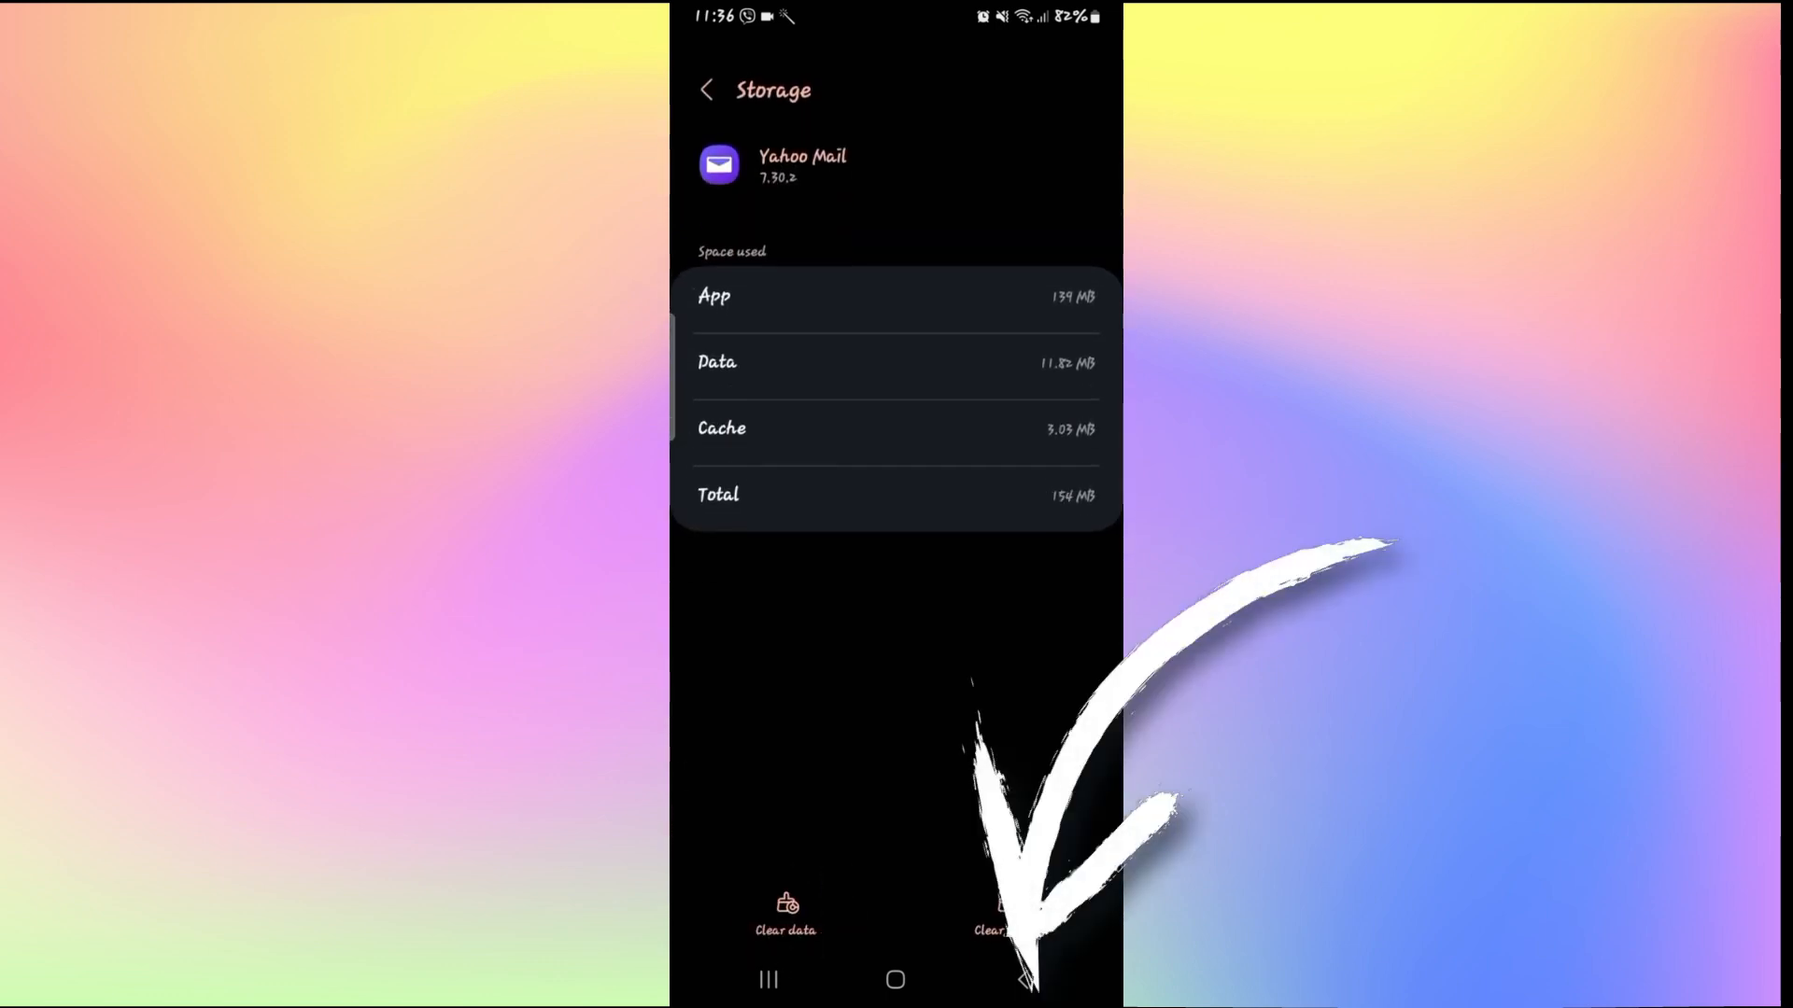
pyautogui.click(786, 915)
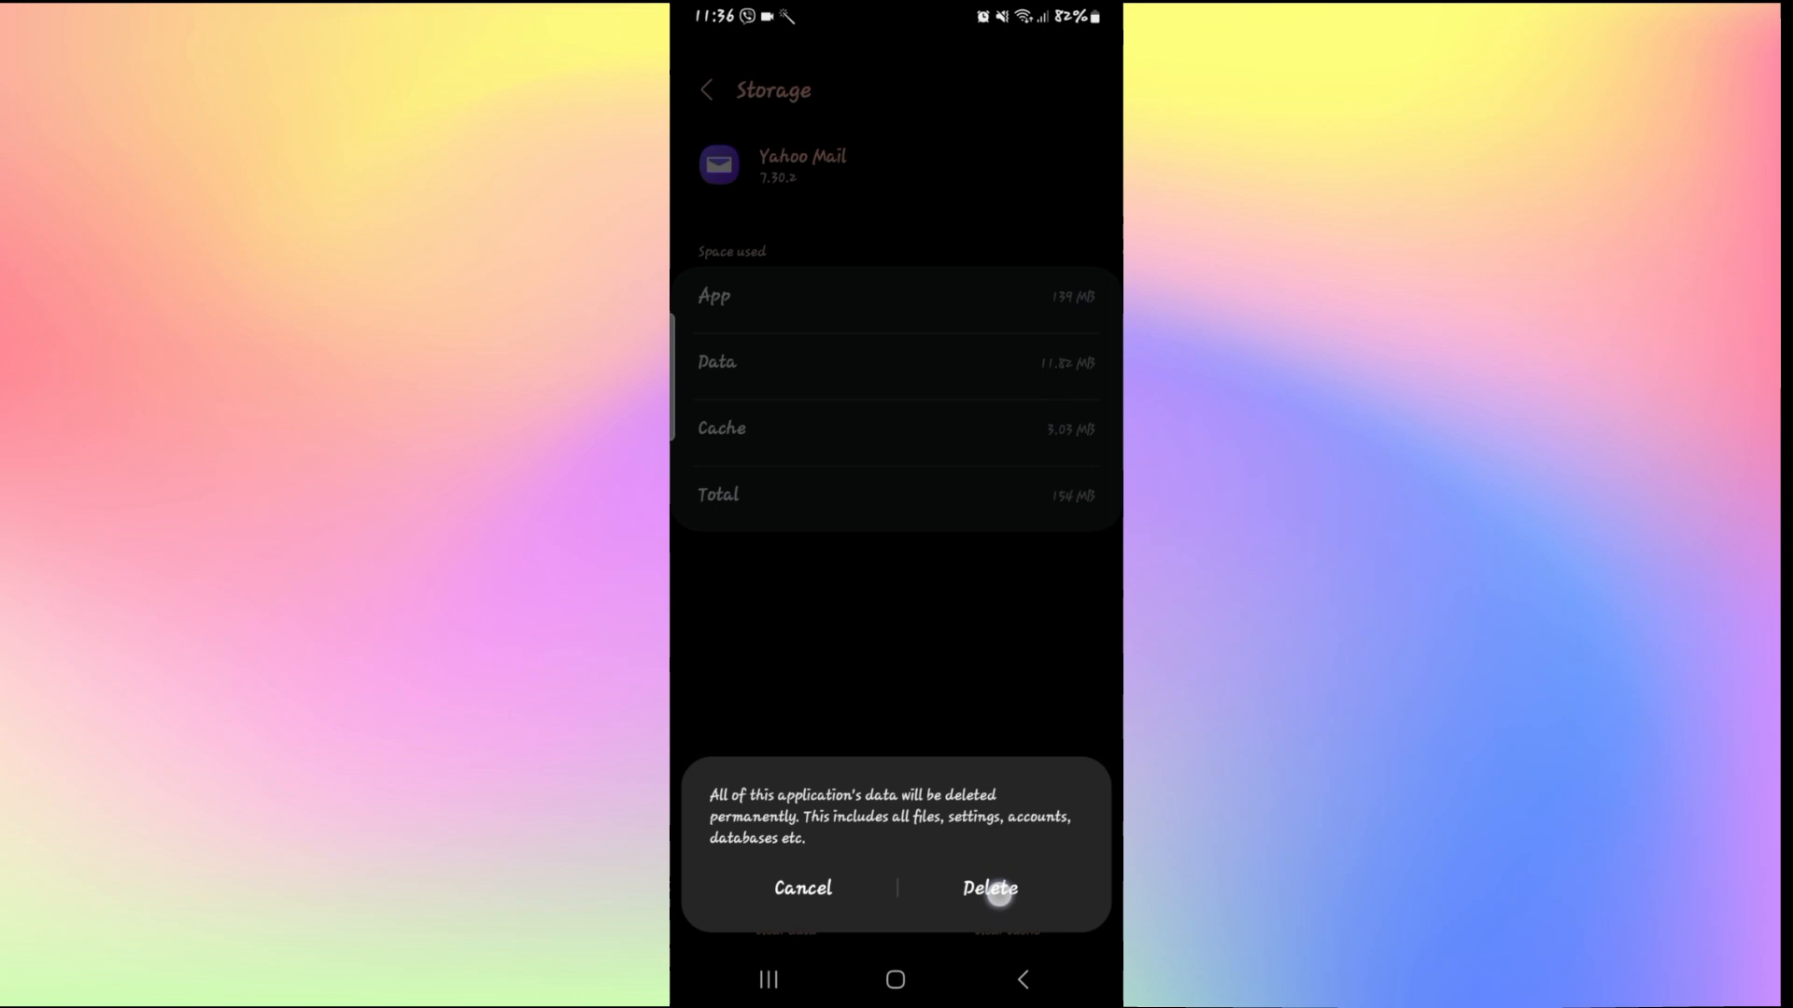
pyautogui.click(992, 889)
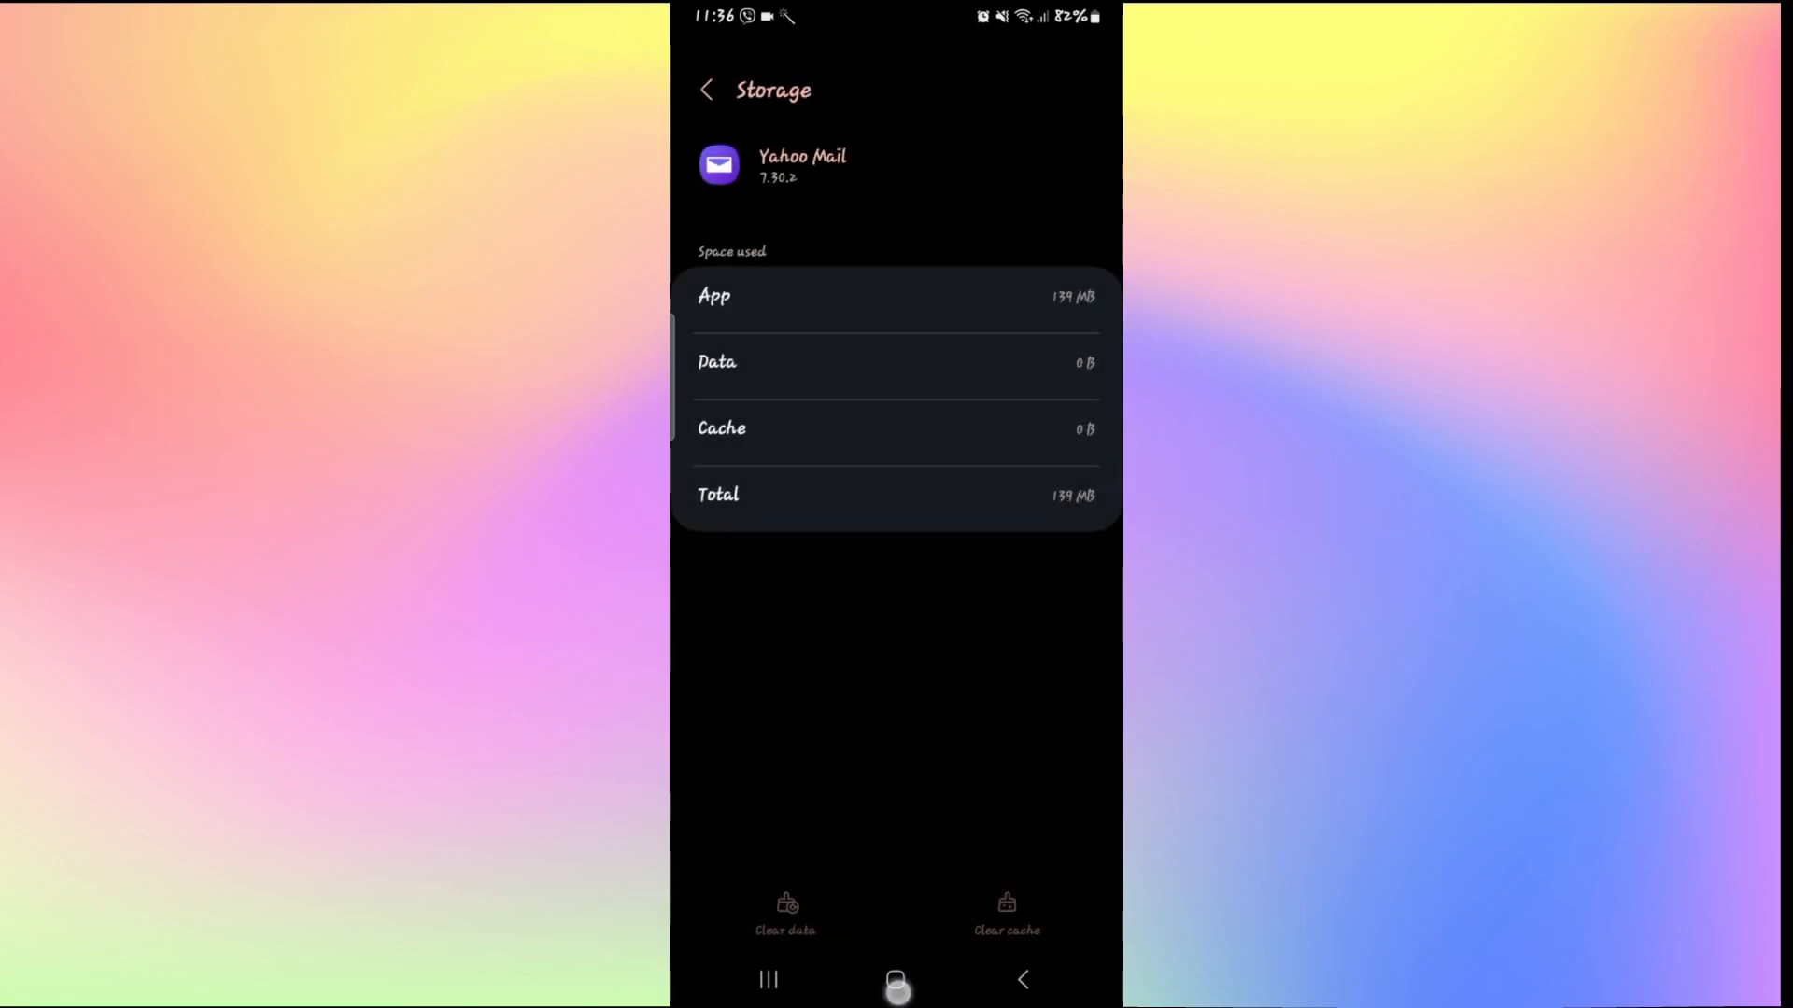
pyautogui.click(896, 980)
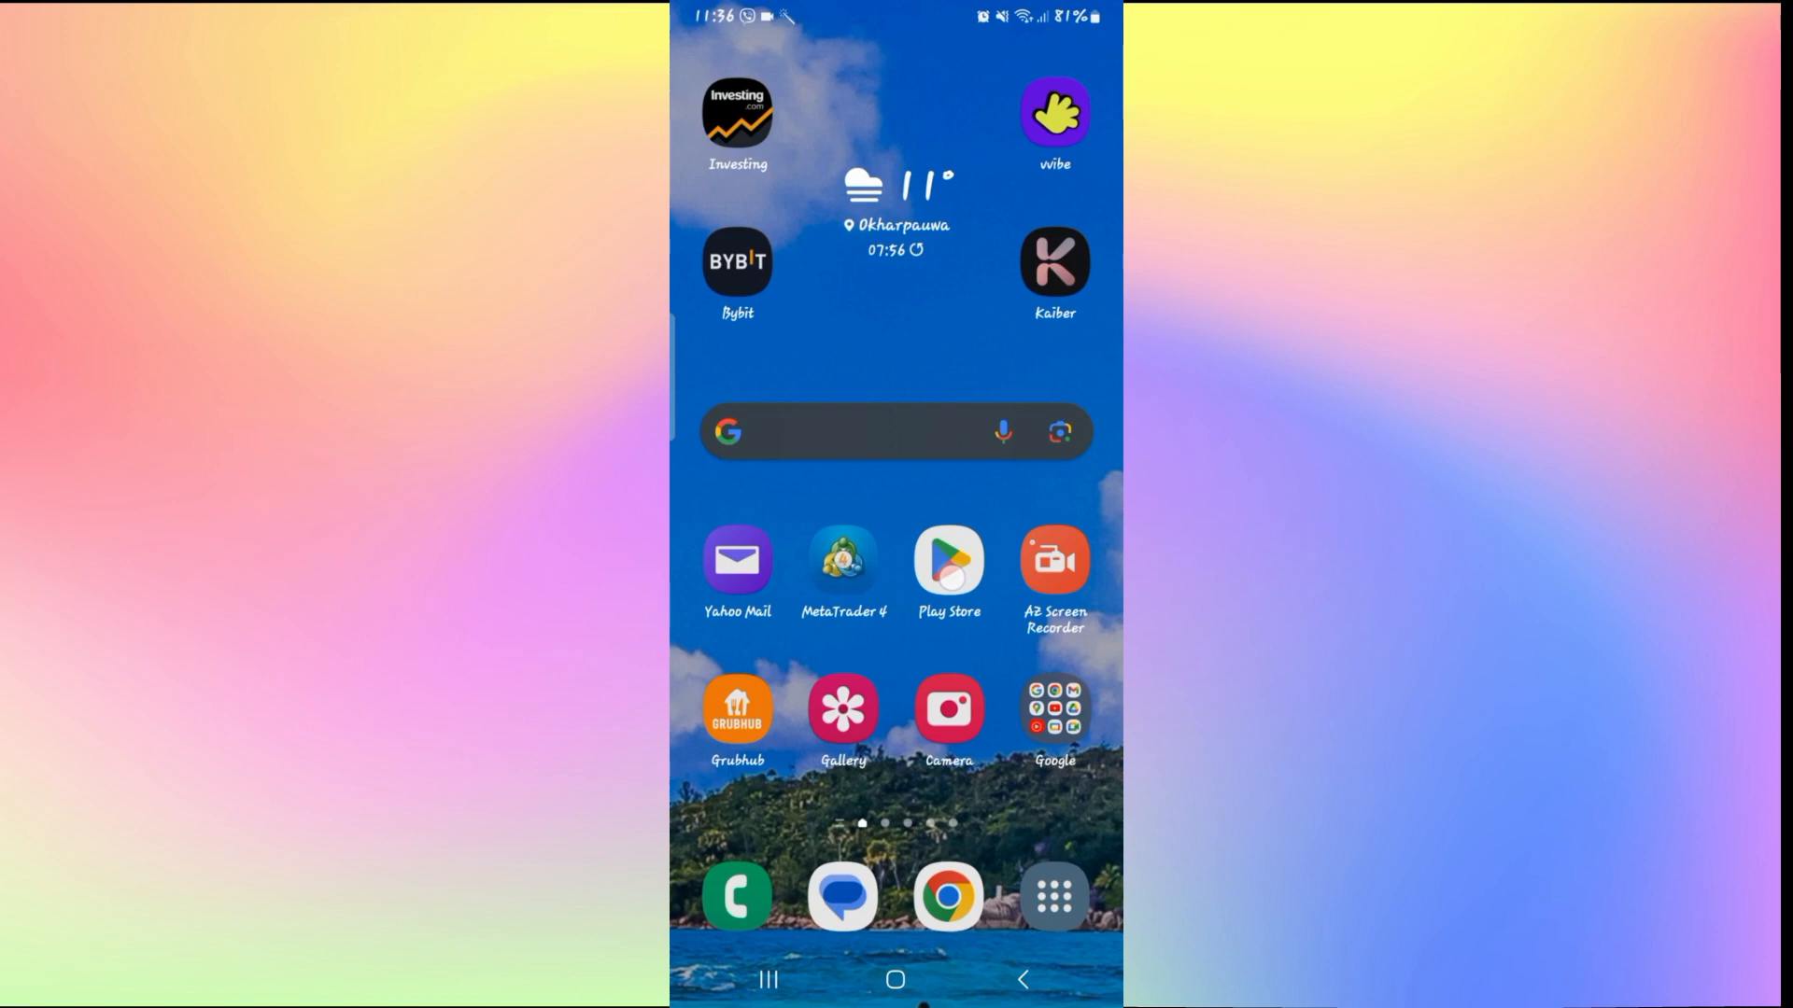
# Reveal Yahoo Mail's App support email on its Play Store page, then return home.
pyautogui.click(736, 558)
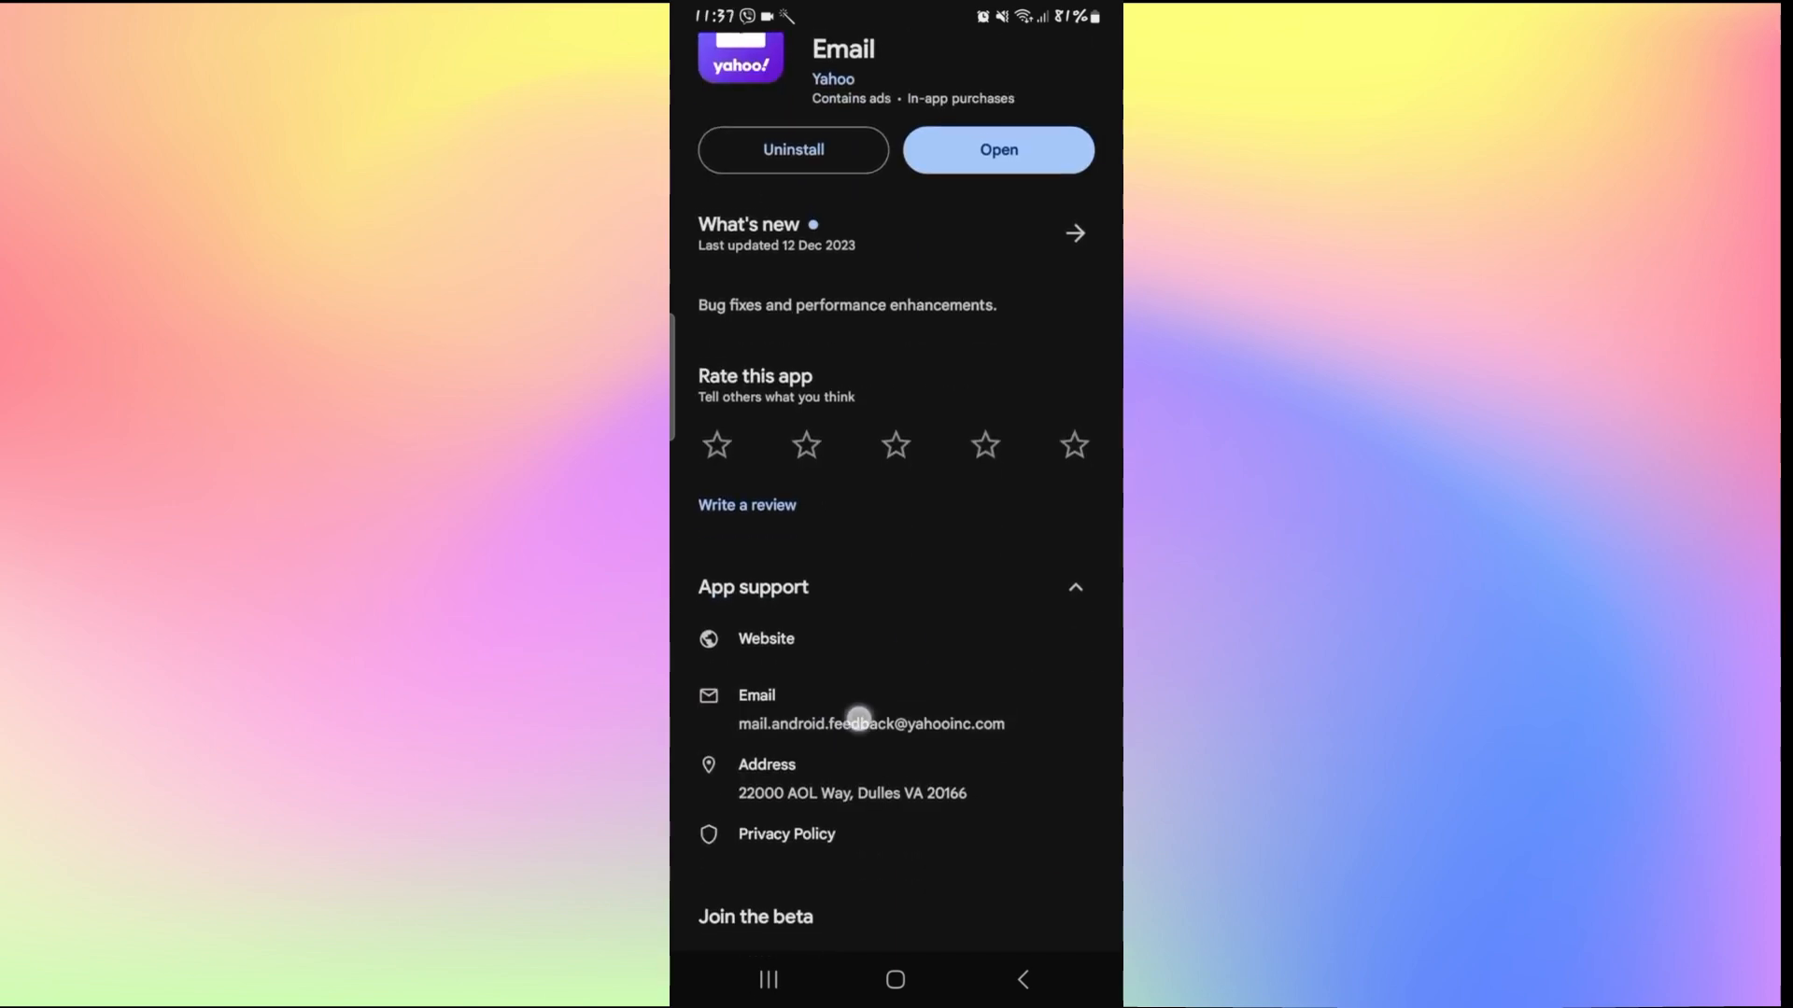
pyautogui.click(895, 981)
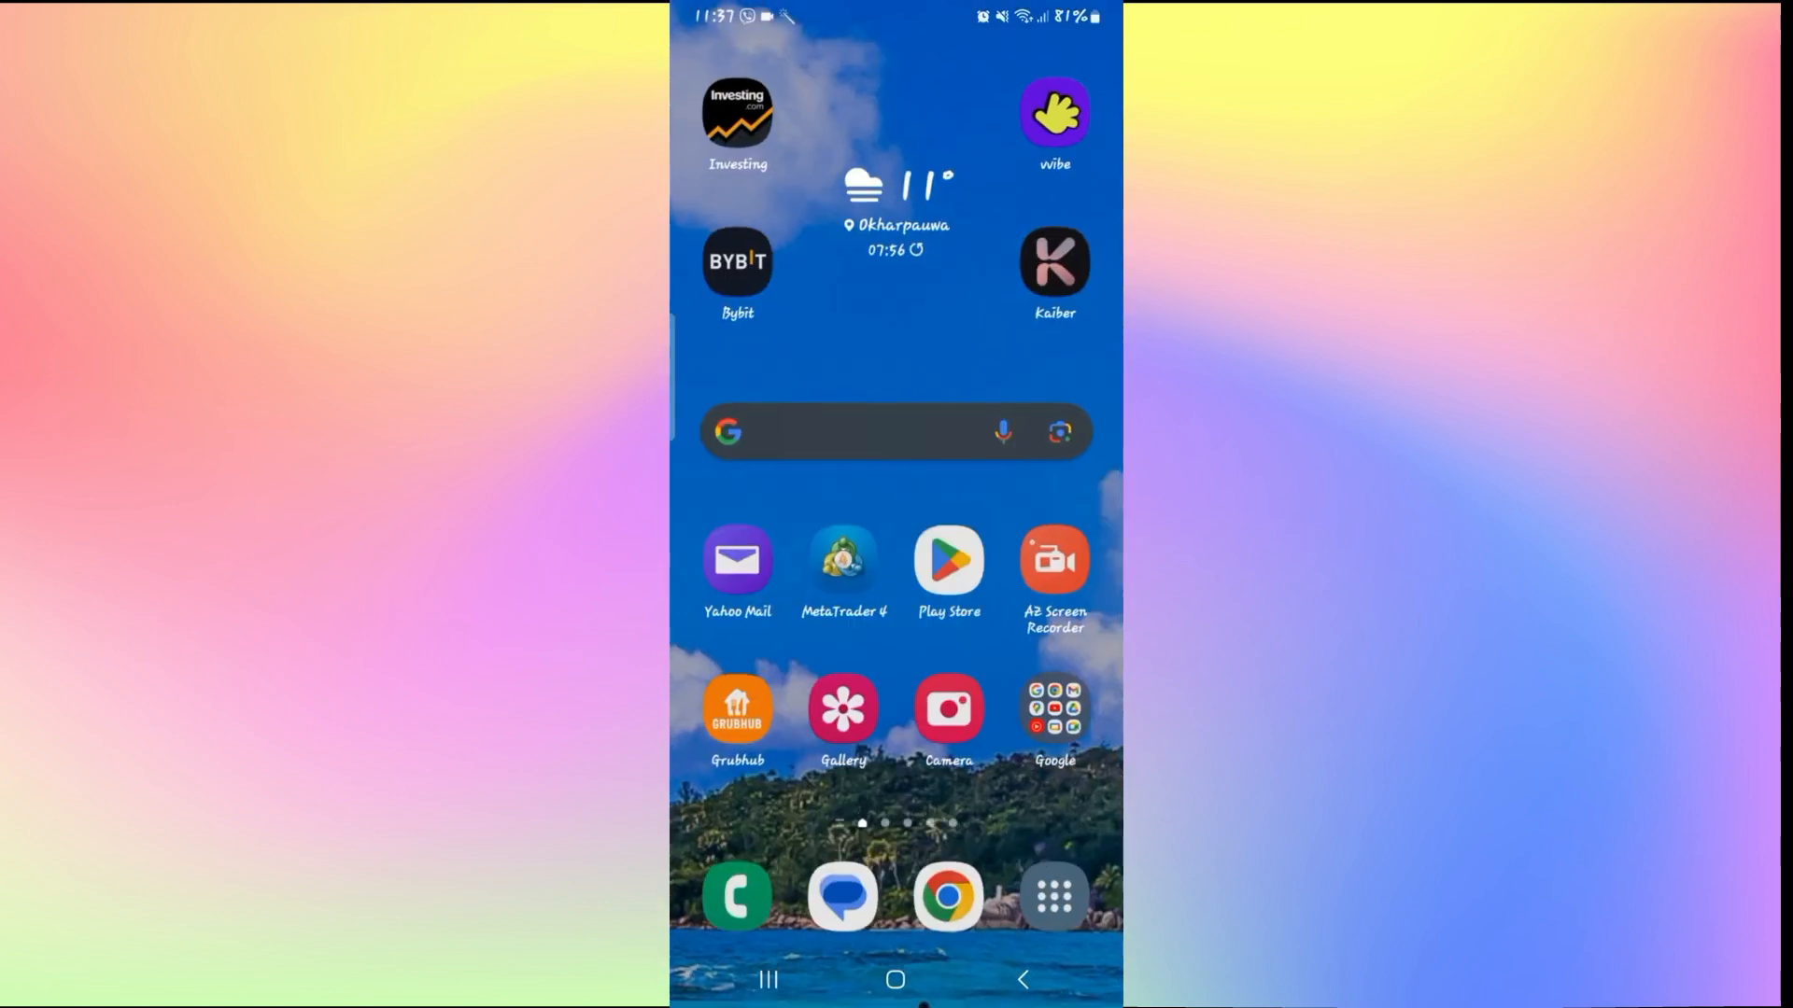